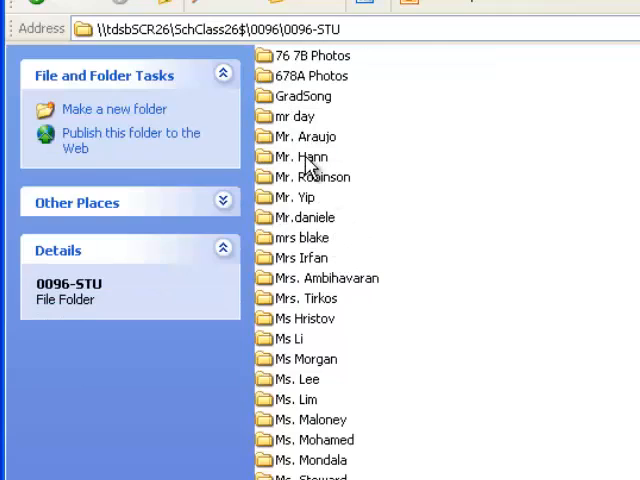
Open the Mr. Hann folder in the 0096-STU share to view its subfolders.
double_click(303, 157)
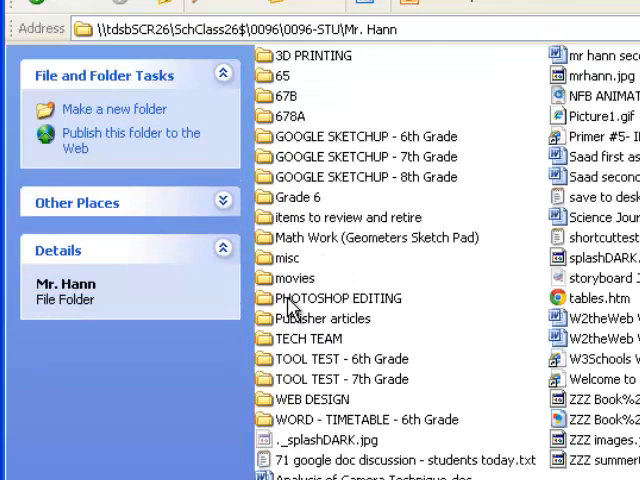
mouse_move(300, 308)
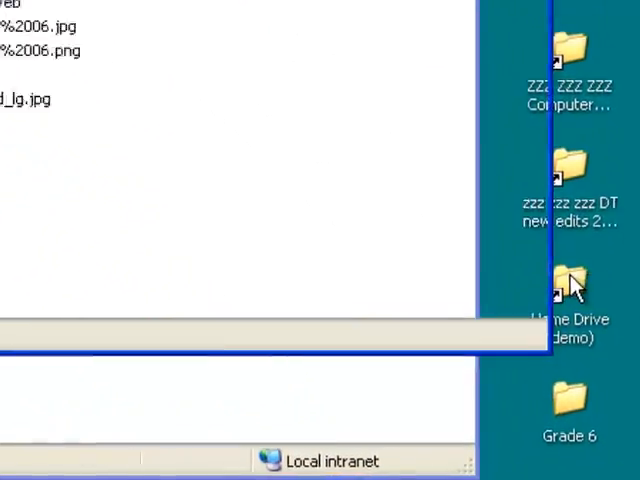
Open the Home Drive (demo) shortcut from the desktop.
double_click(567, 285)
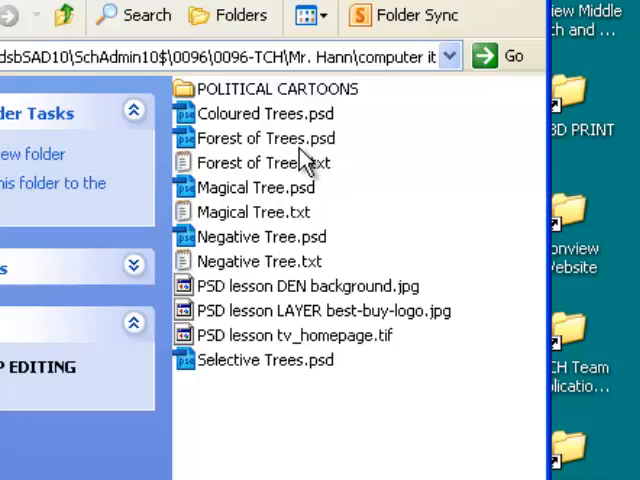
mouse_move(263, 162)
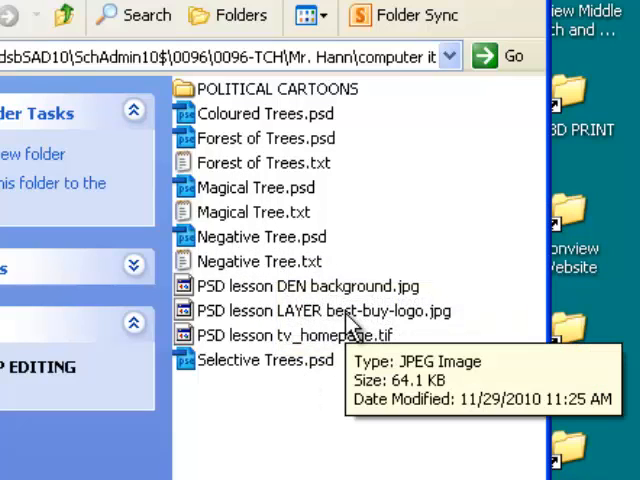
Select the three PSD lesson image files in PHOTOSHOP EDITING.
click(296, 335)
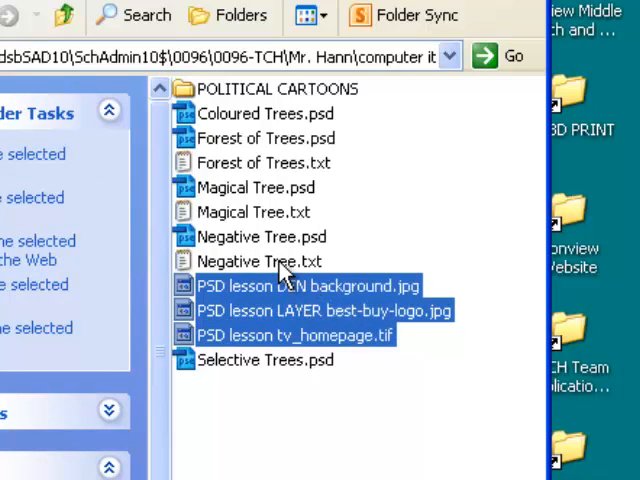
click(258, 261)
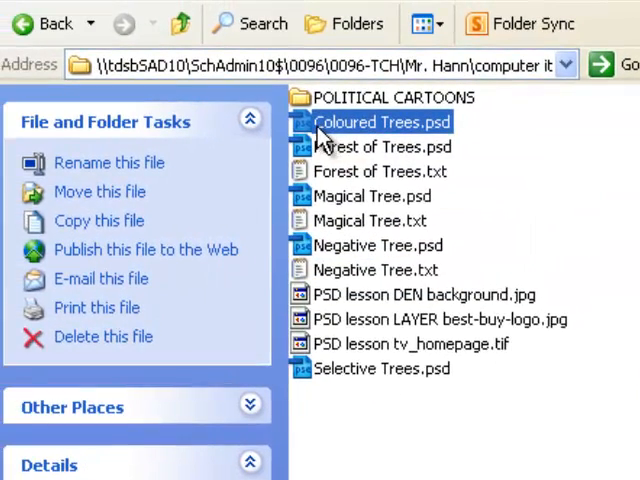
Select Coloured Trees.psd to rename it with the 00_Mr_Hann_ prefix.
click(108, 162)
text(00_Mr_Hann_)
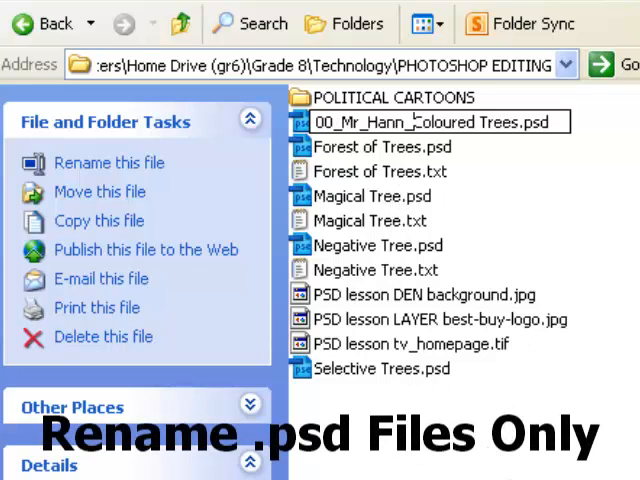
mouse_move(390, 258)
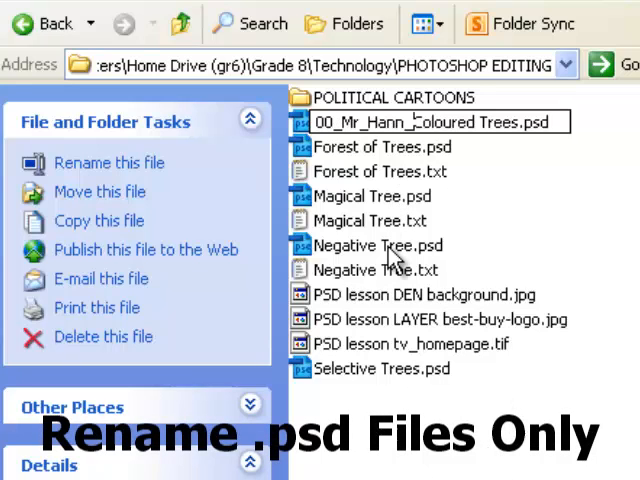